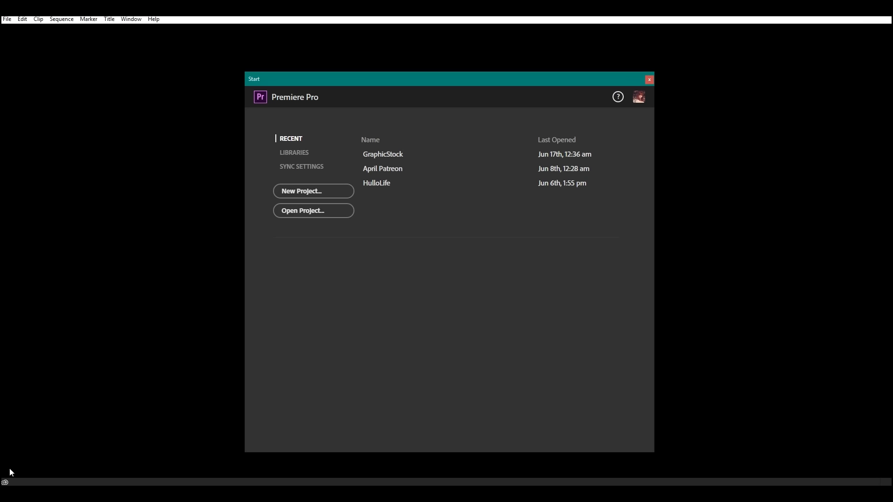
mouse_move(260, 371)
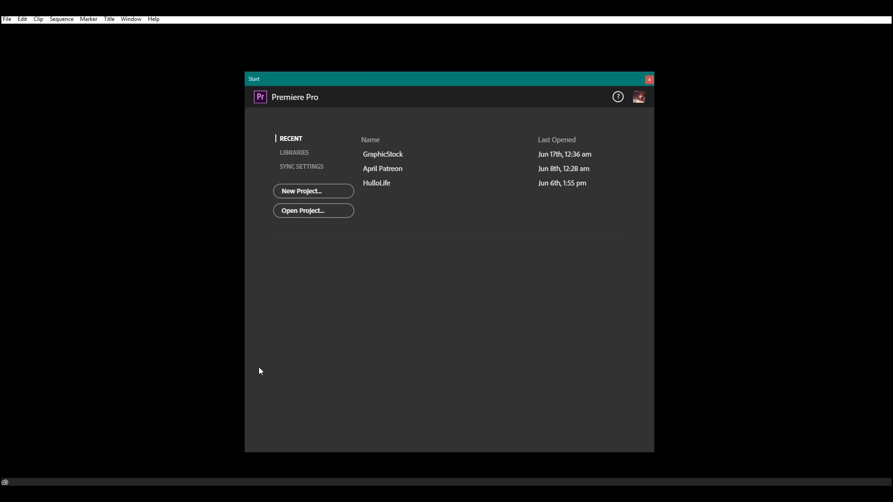
mouse_move(359, 262)
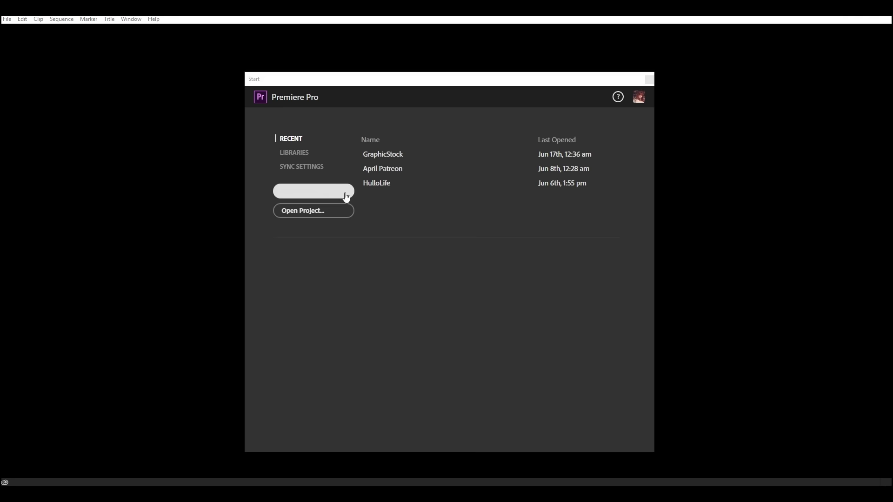
- Start a new project and choose the Current Videos folder as its save location
click(312, 191)
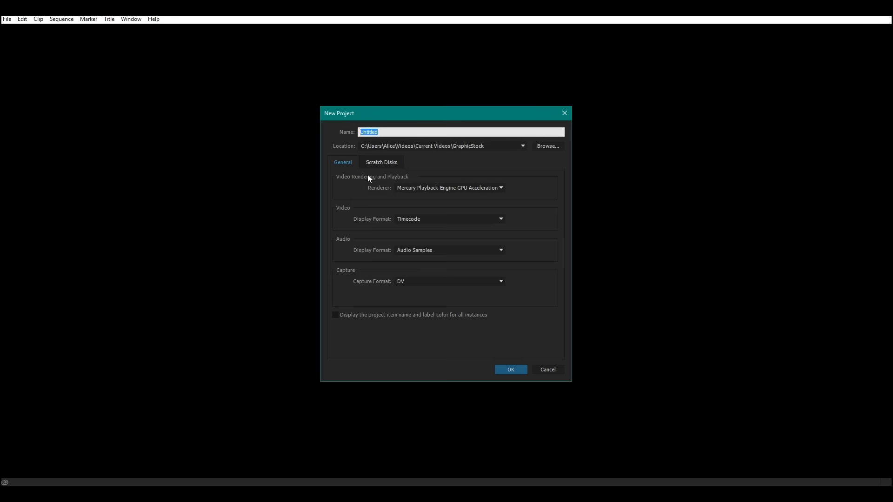
mouse_move(338, 268)
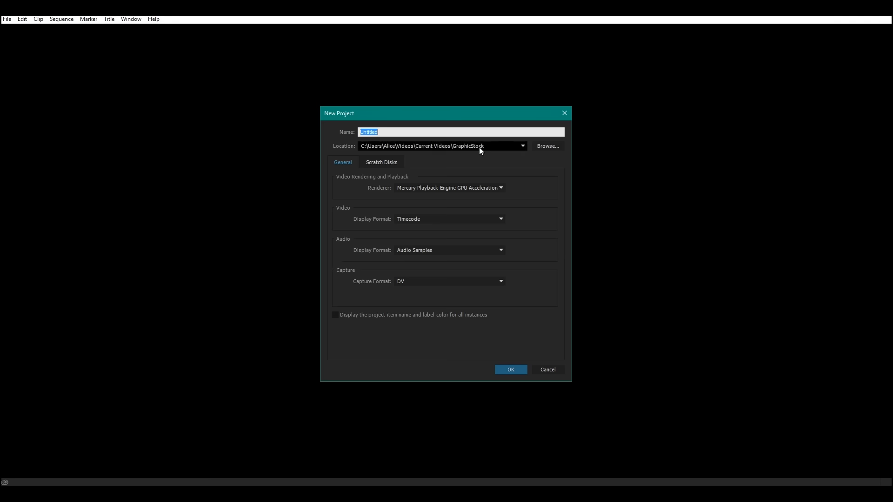
click(521, 146)
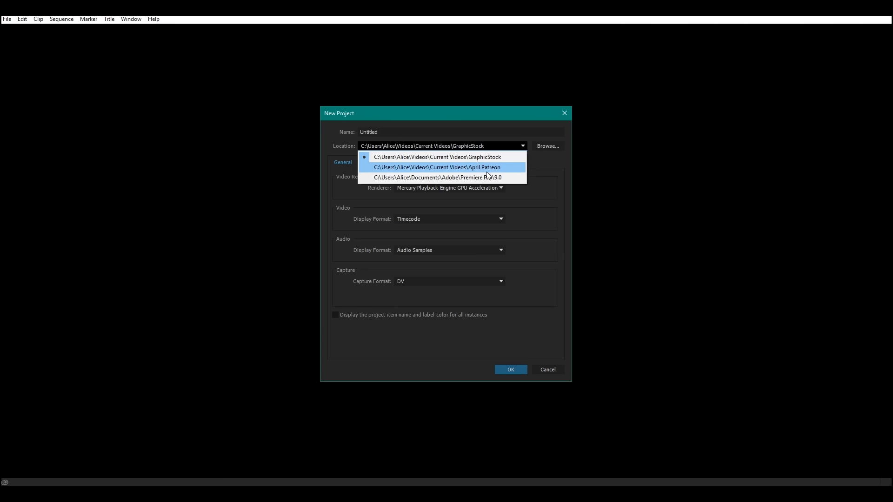
click(437, 157)
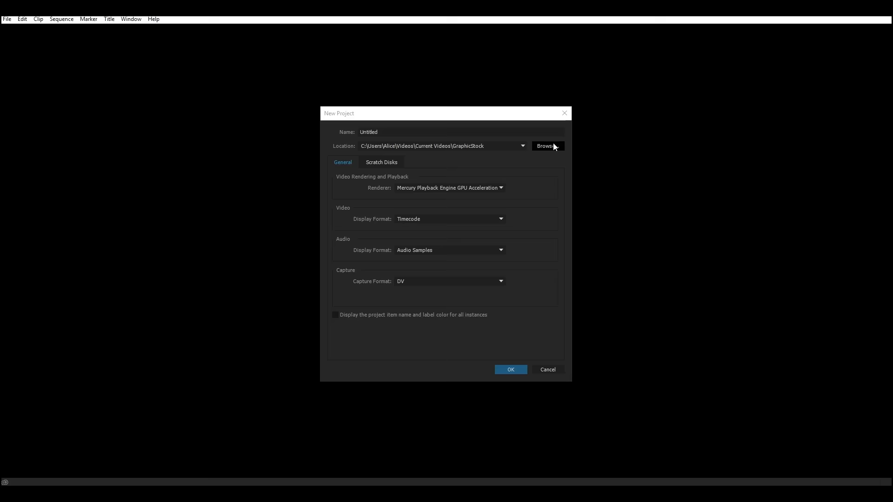
click(544, 146)
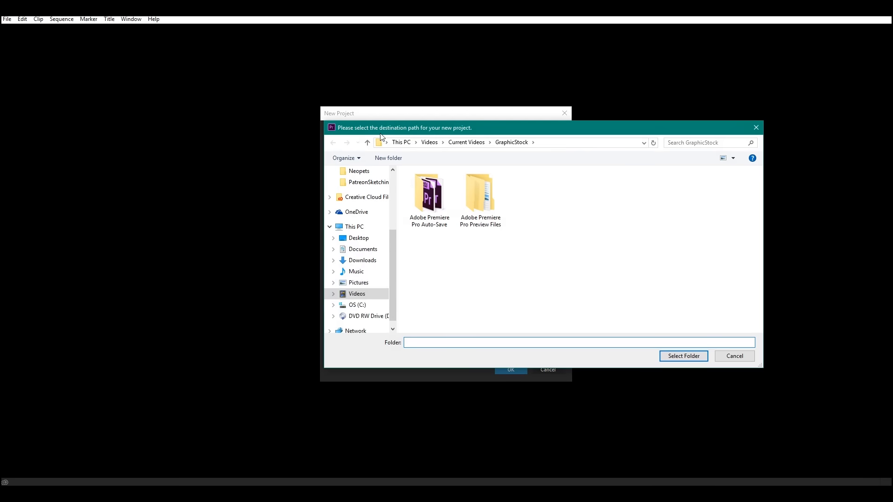
click(466, 142)
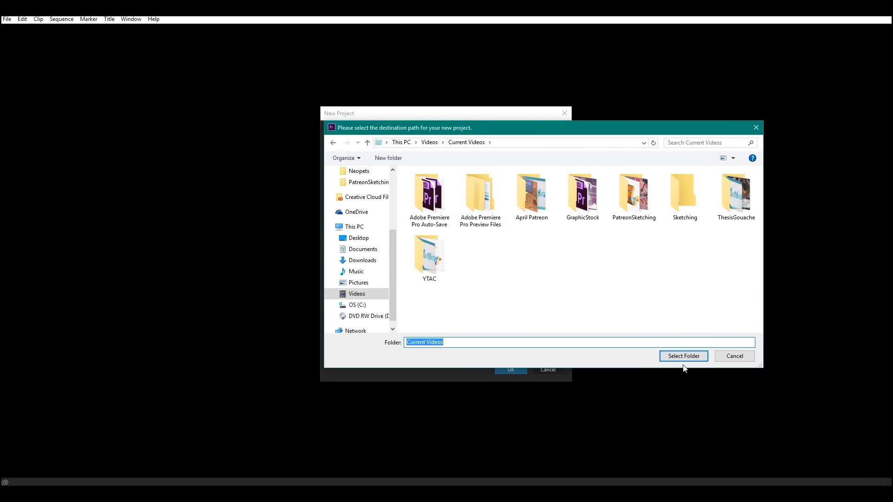
click(682, 356)
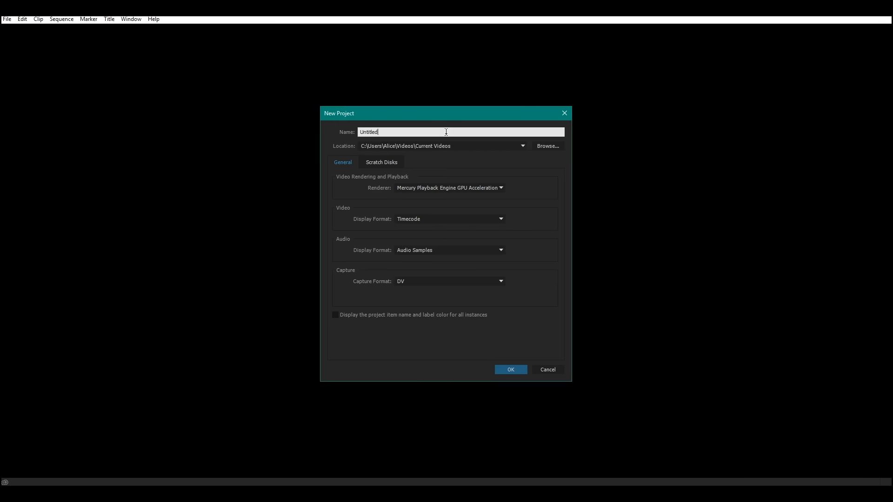
- Name the project SmoothVideo and create it
text(SmoothVideo)
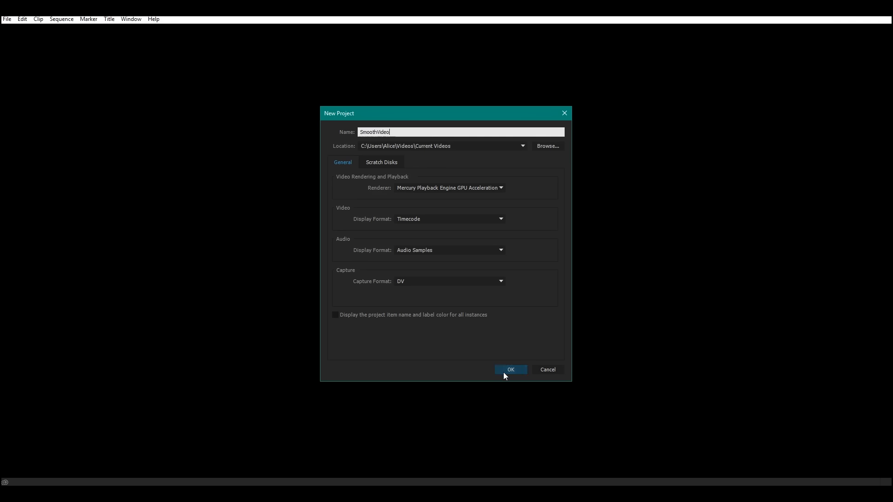
click(510, 370)
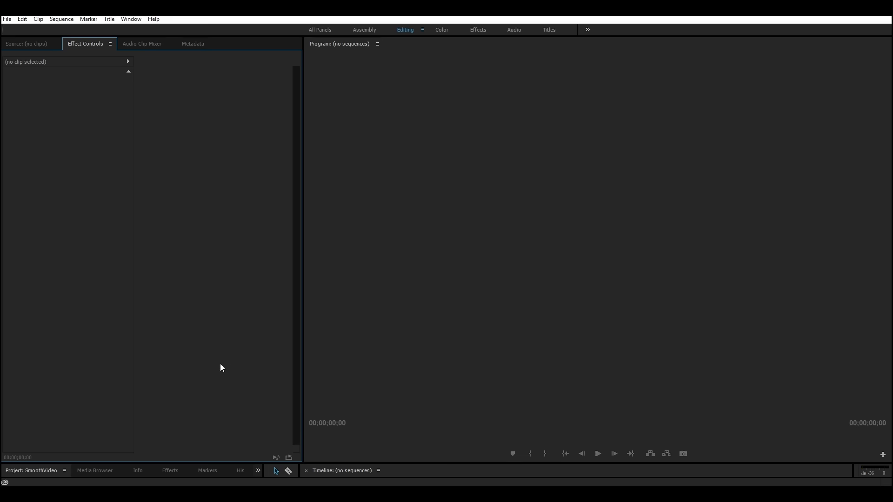
mouse_move(316, 474)
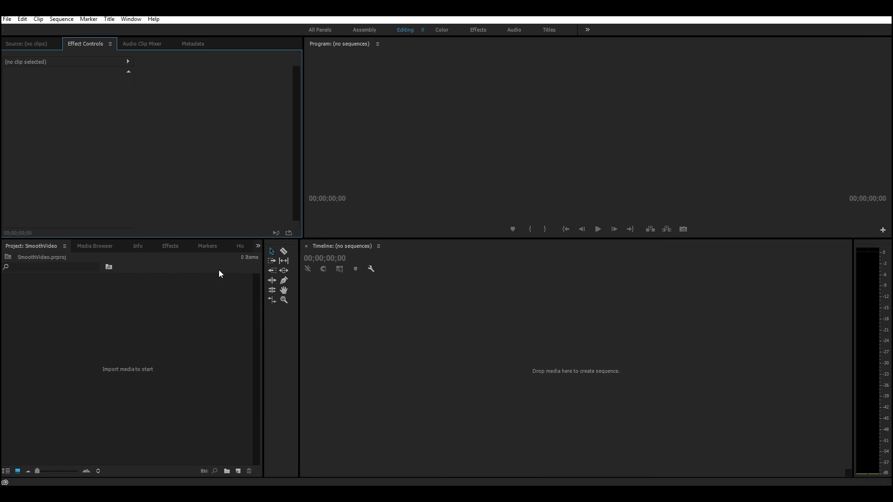
mouse_move(112, 480)
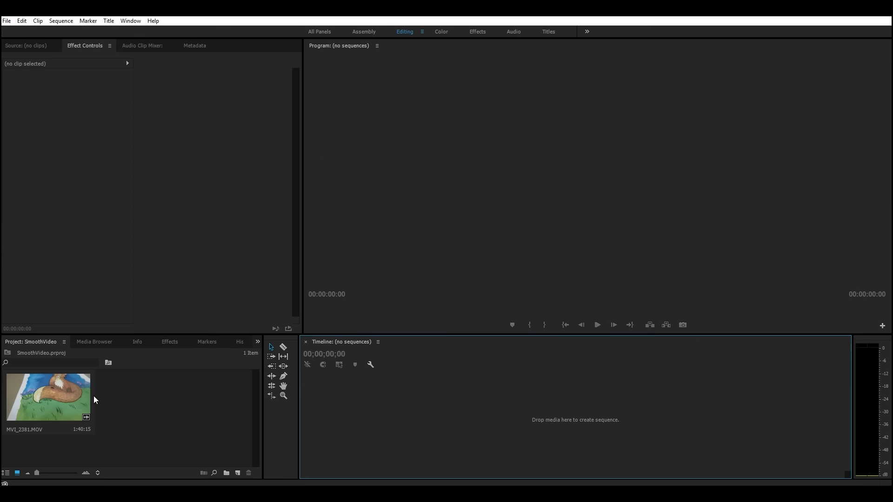
mouse_move(57, 381)
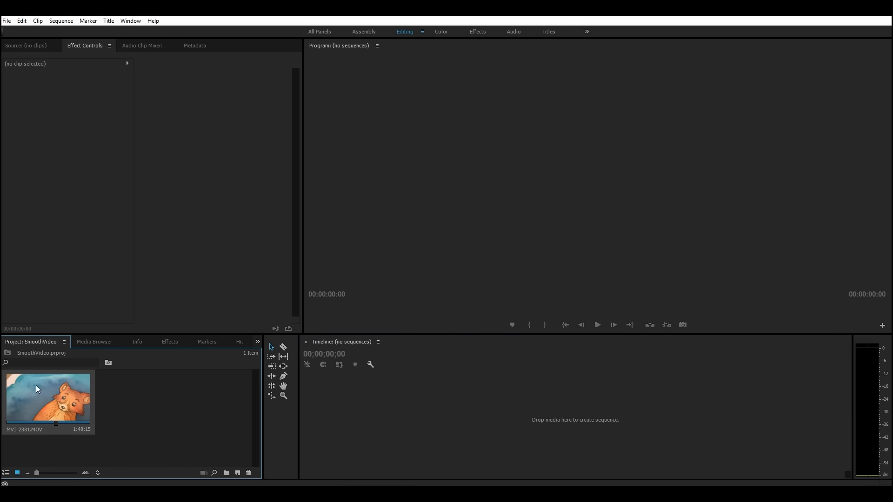
mouse_move(151, 386)
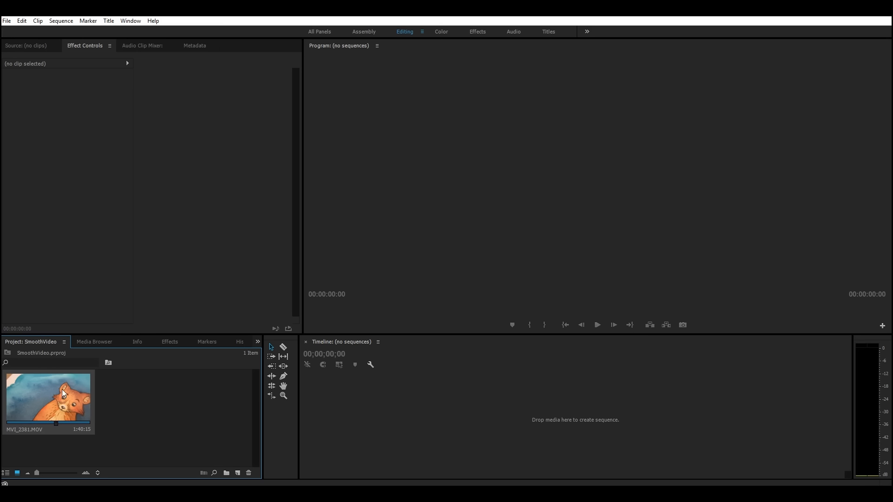
mouse_move(54, 387)
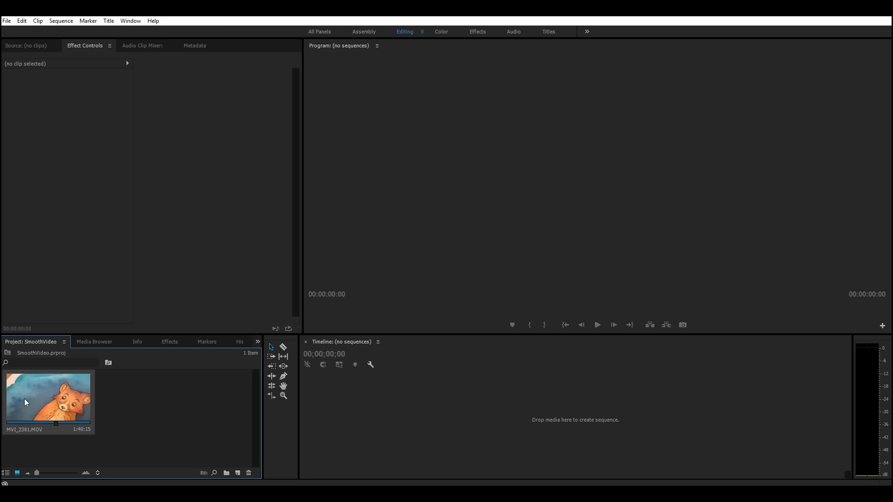
mouse_move(24, 394)
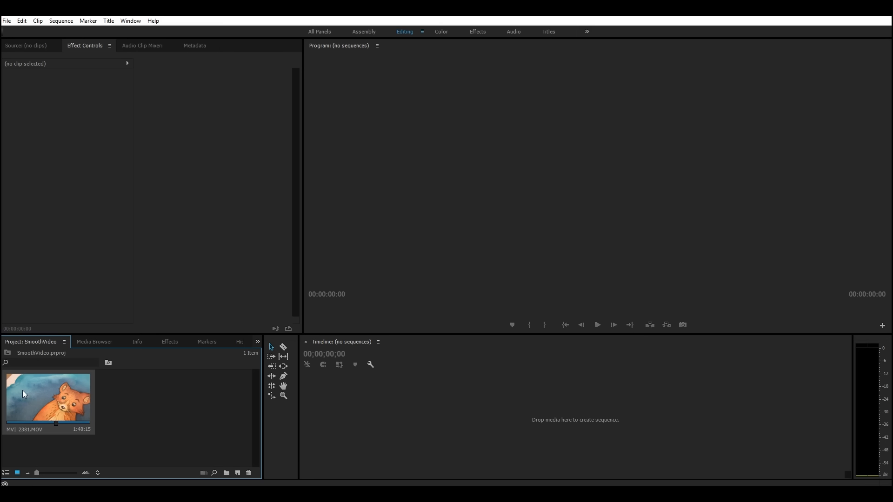
mouse_move(29, 392)
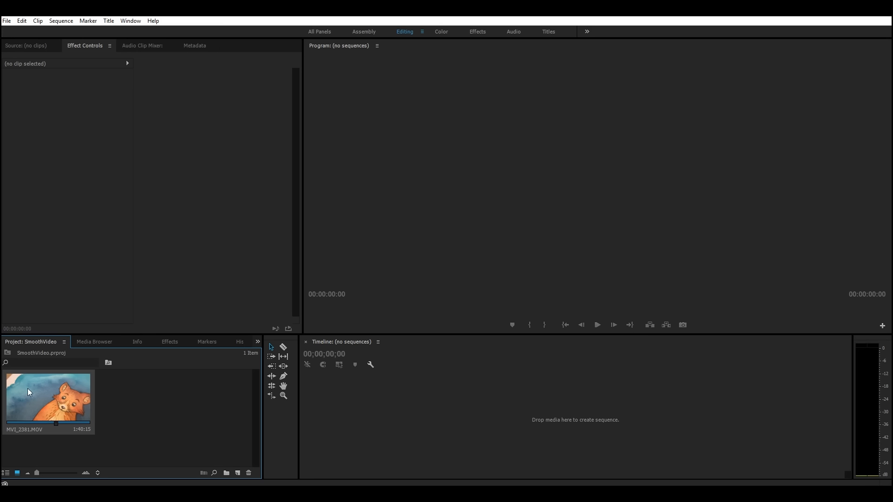
mouse_move(18, 389)
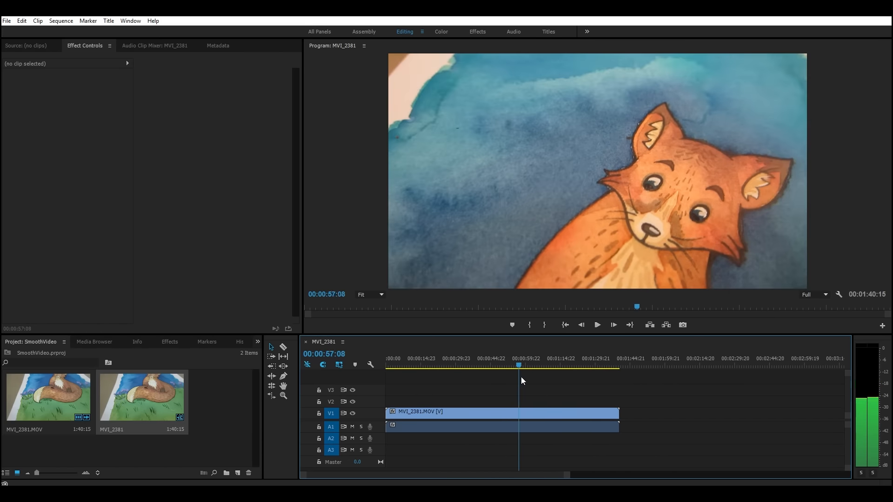
click(549, 364)
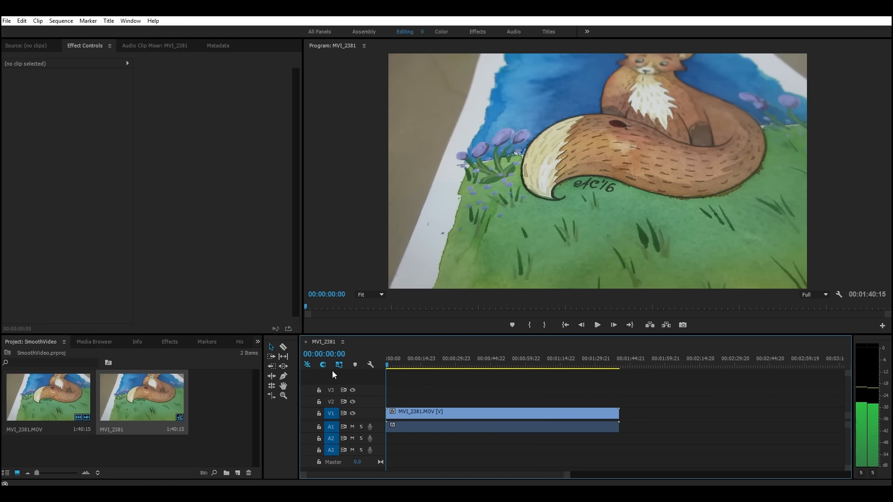
click(478, 366)
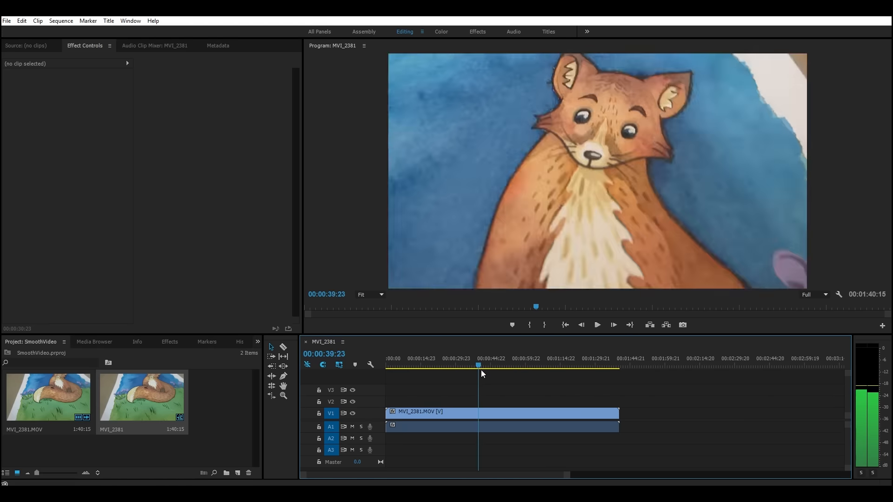
click(493, 365)
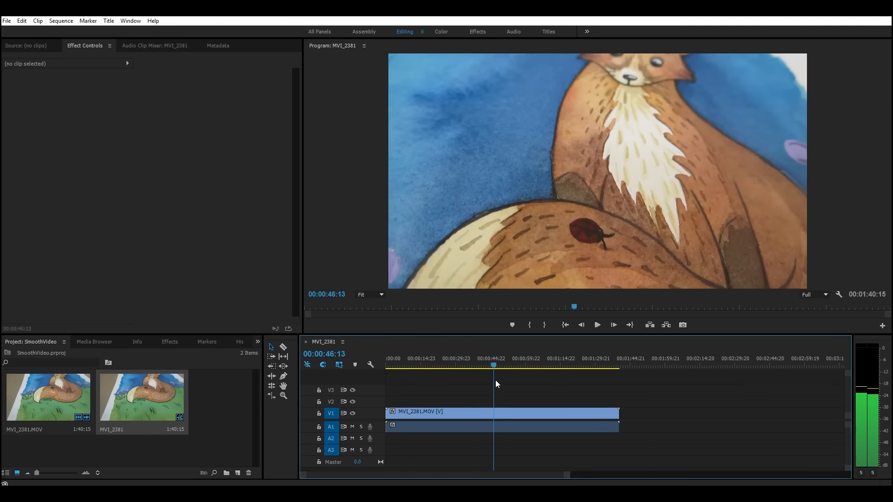
click(484, 368)
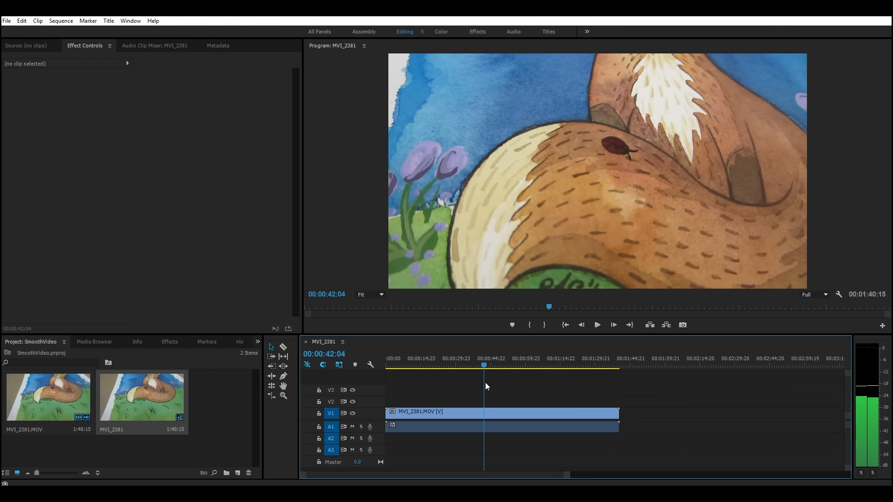
click(596, 325)
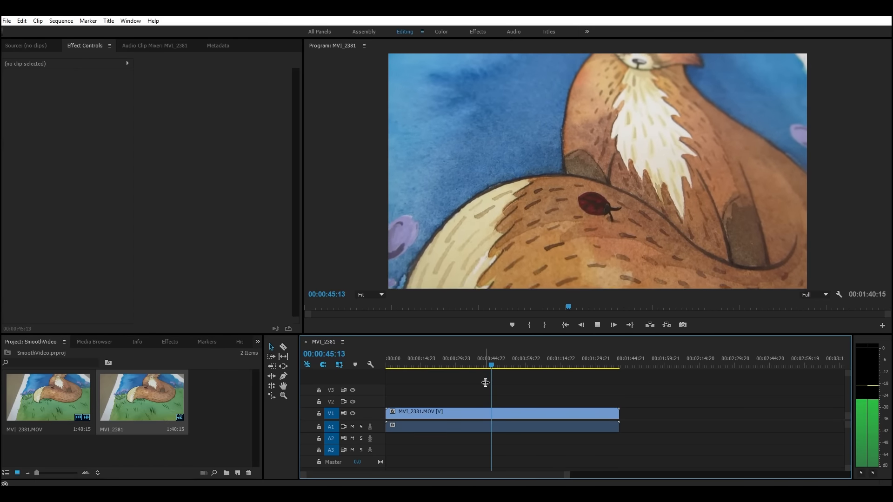
drag(490, 368, 495, 367)
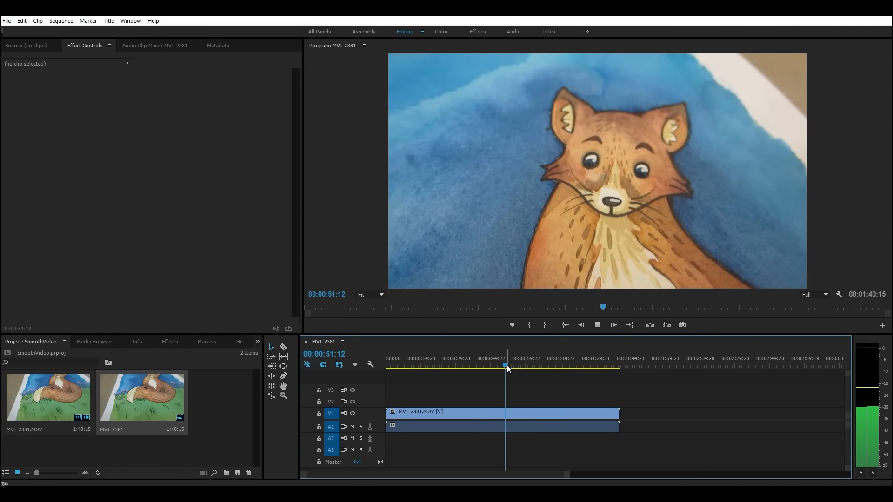
drag(505, 366, 510, 366)
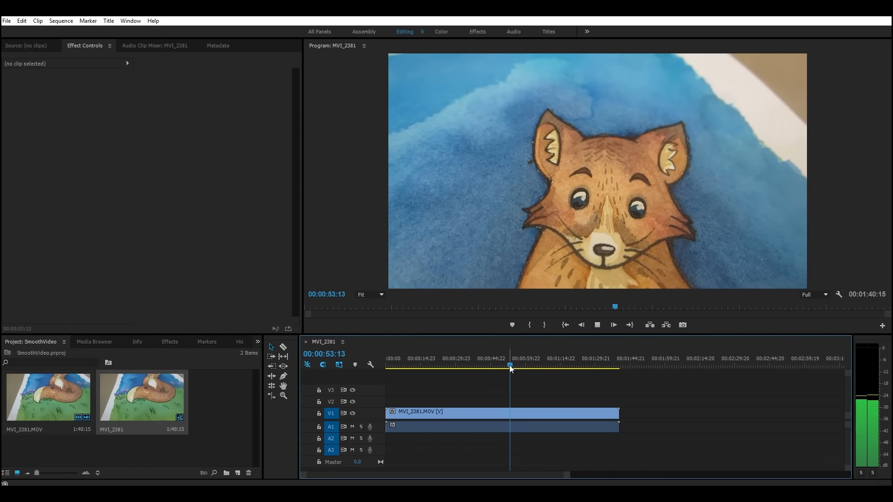
drag(510, 367, 491, 366)
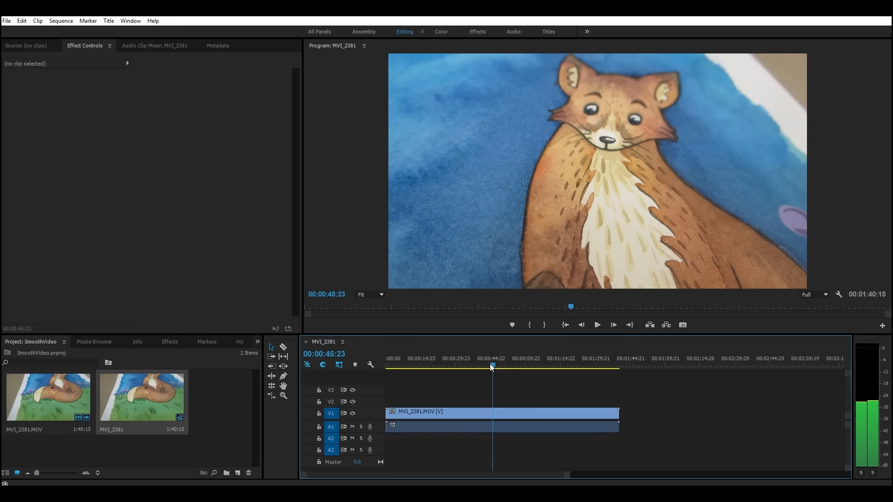
drag(491, 367, 482, 366)
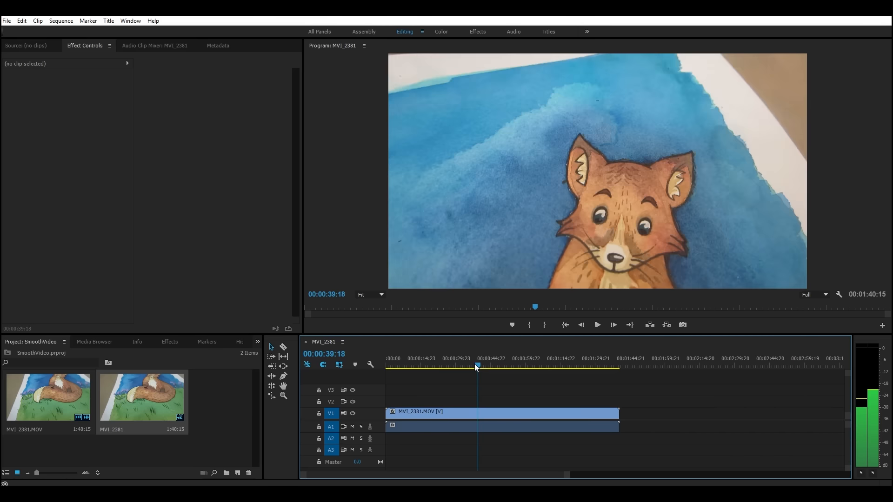
drag(477, 367, 485, 367)
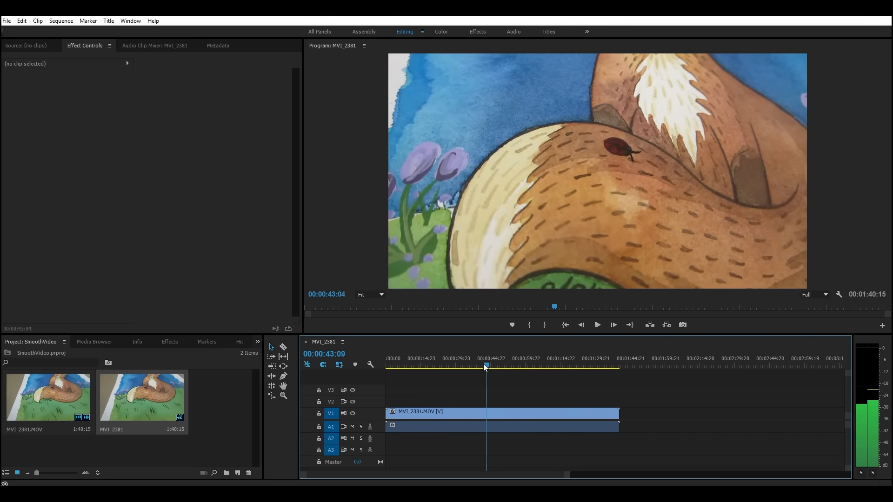
click(564, 324)
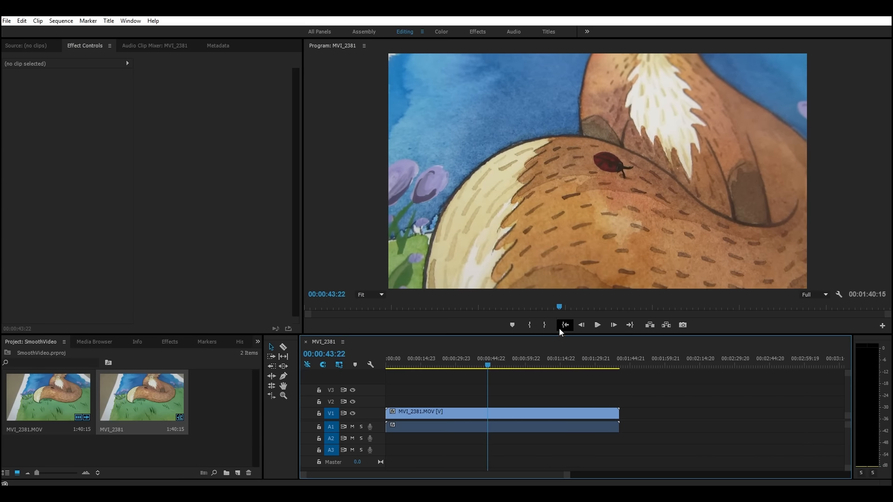
mouse_move(564, 324)
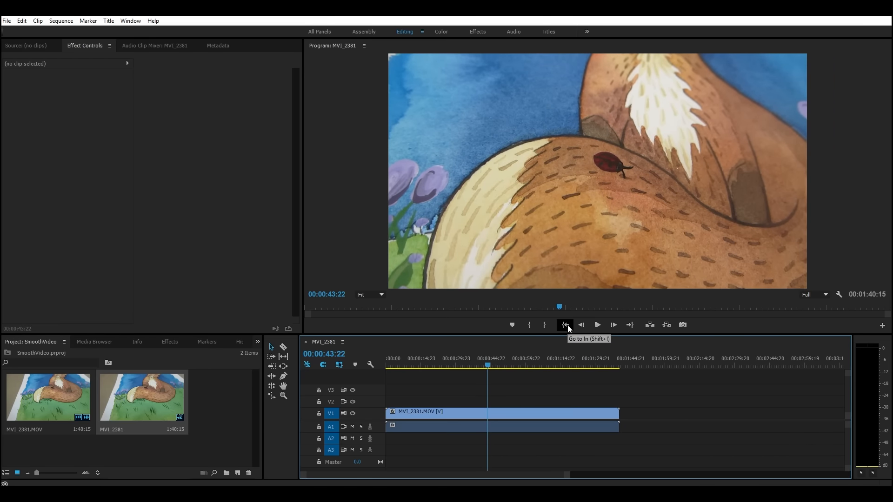
click(582, 324)
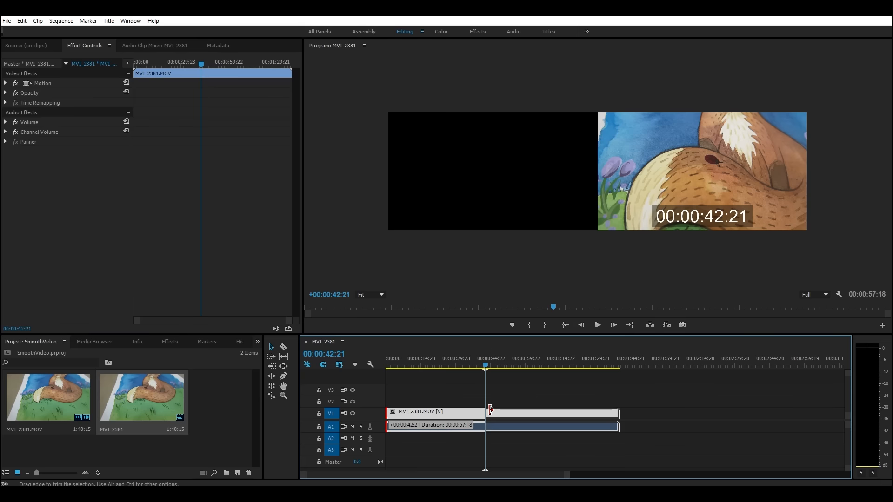
- Trim the clip's start to 00:00:42:21 and pull its end back to the 11-second mark
drag(491, 413, 410, 412)
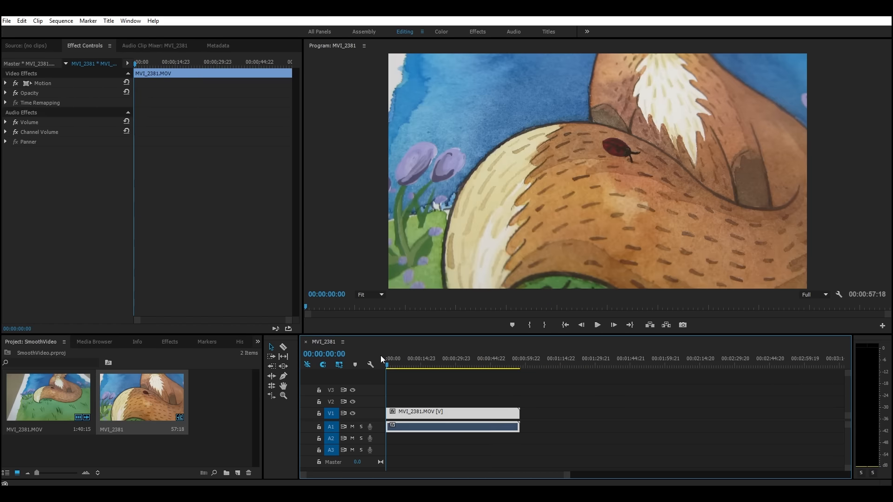
click(403, 364)
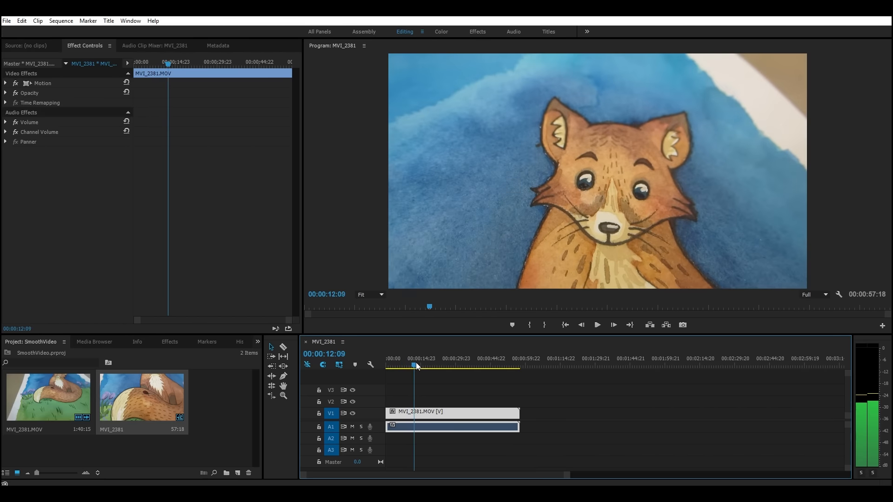
drag(417, 366, 412, 366)
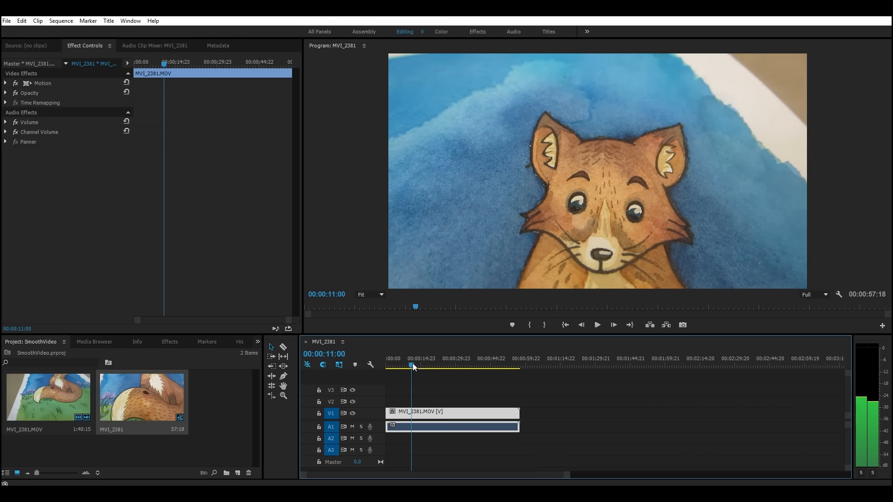
drag(518, 427, 410, 427)
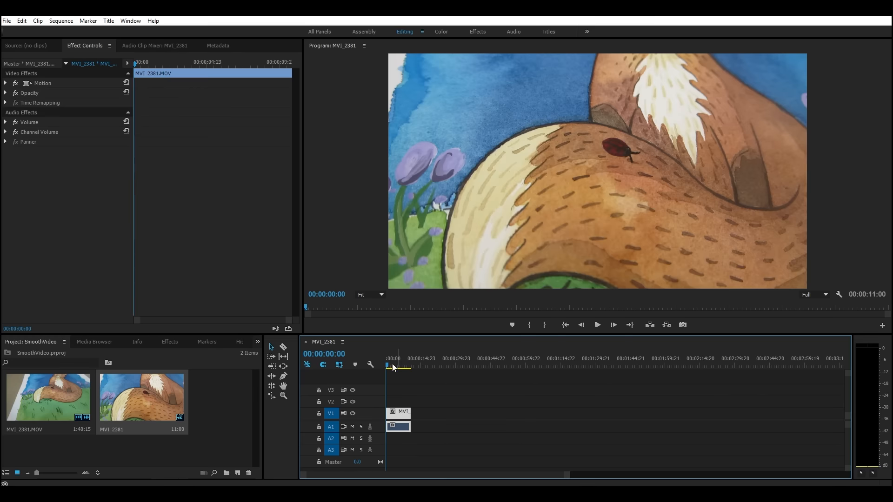
- Play the shortened 11-second sequence from its start and select the trimmed clip
click(596, 324)
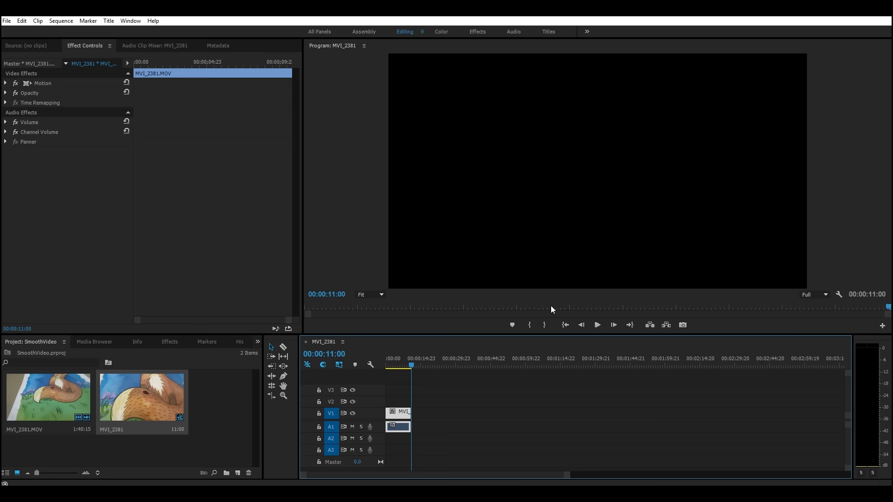
mouse_move(404, 419)
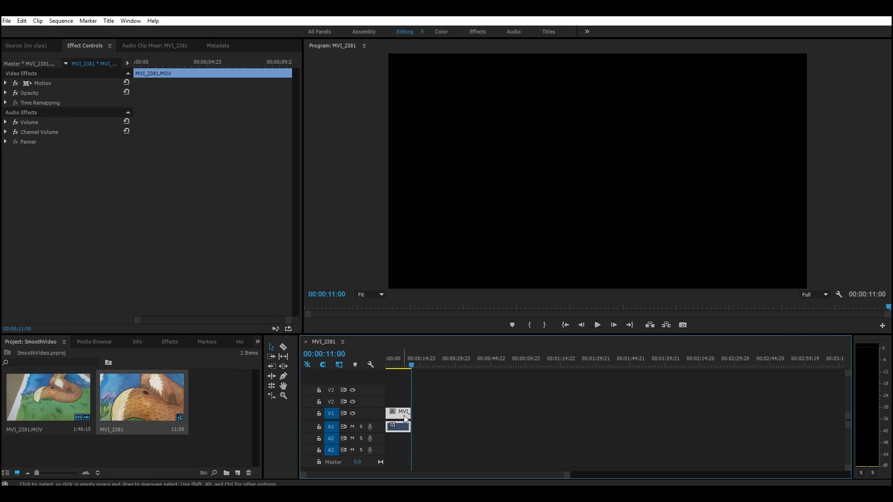
click(392, 359)
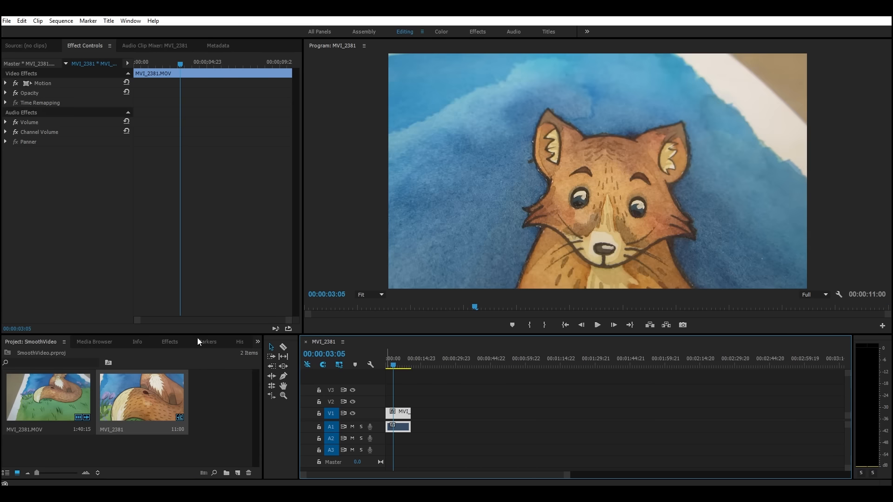
- Find Warp Stabilizer by searching 'wa' in Effects and apply it to the selected clip
click(169, 341)
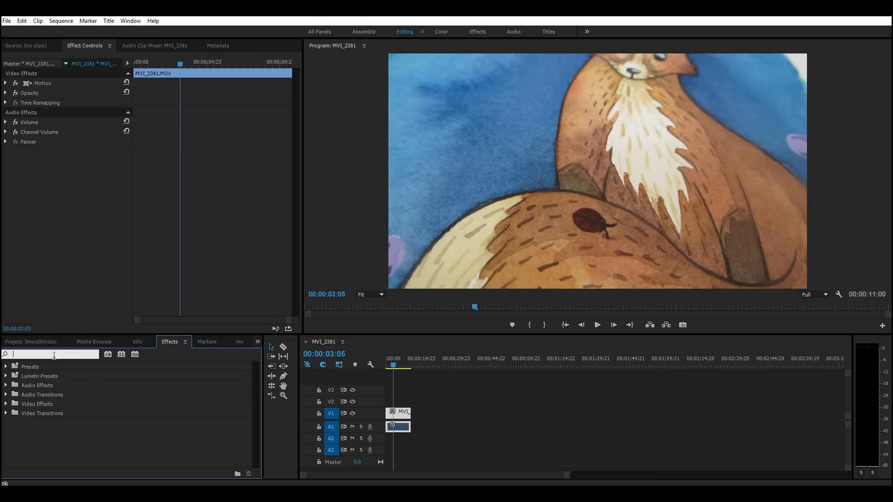
text(warp)
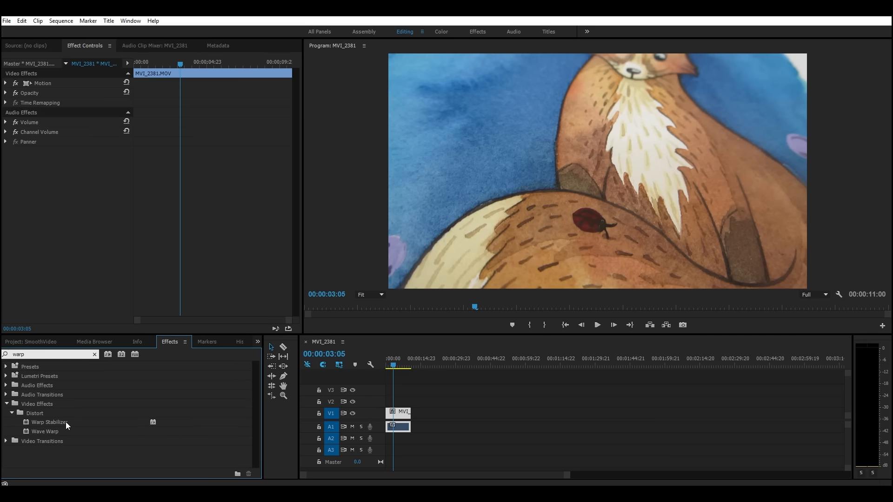
double_click(49, 422)
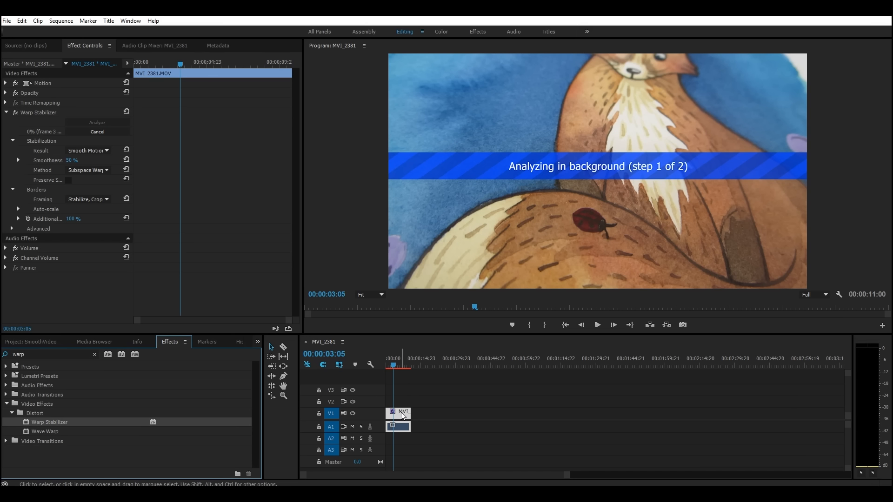
mouse_move(405, 399)
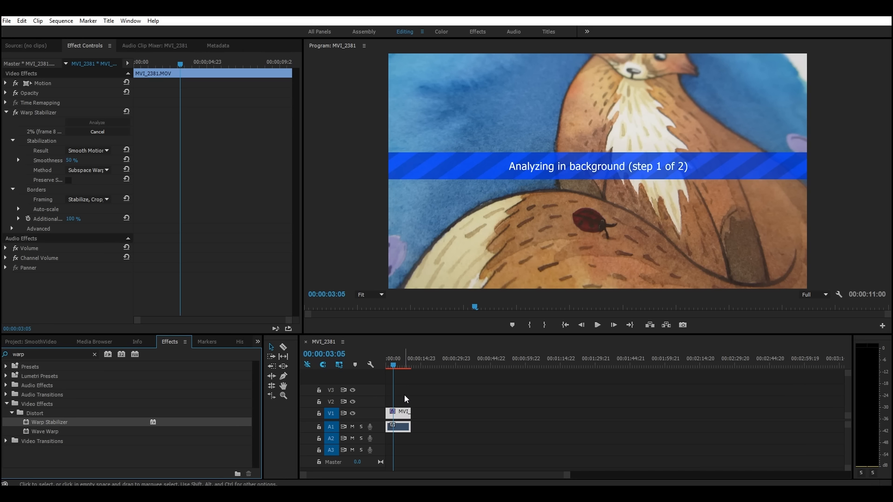
mouse_move(662, 166)
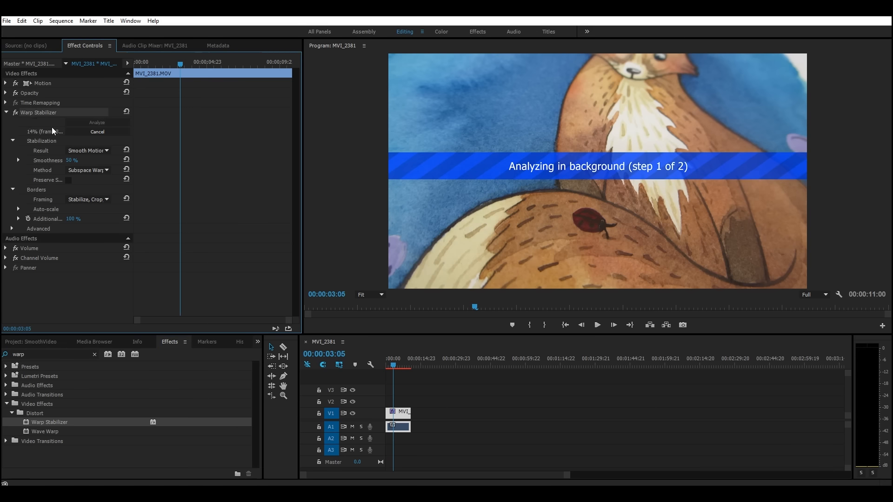
mouse_move(34, 190)
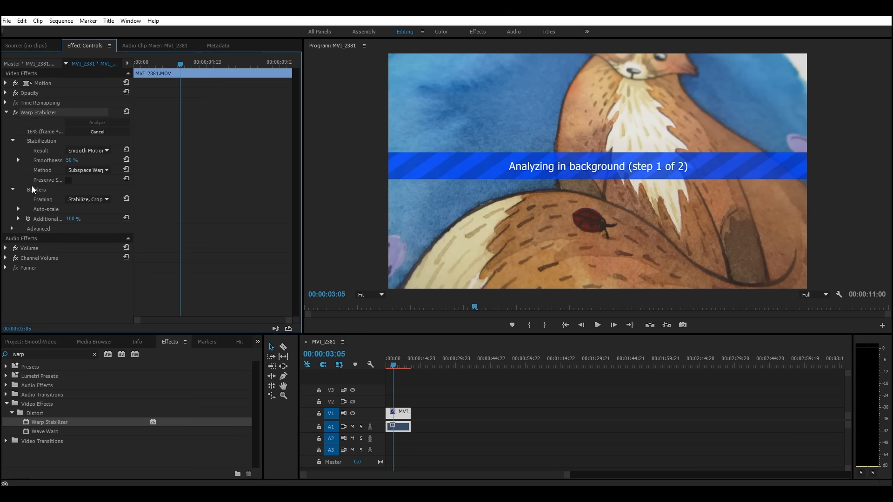
click(87, 150)
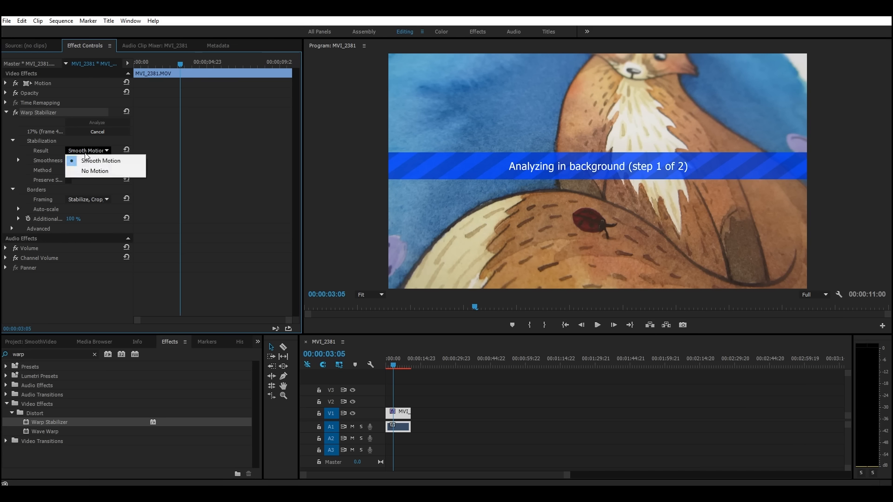
click(101, 160)
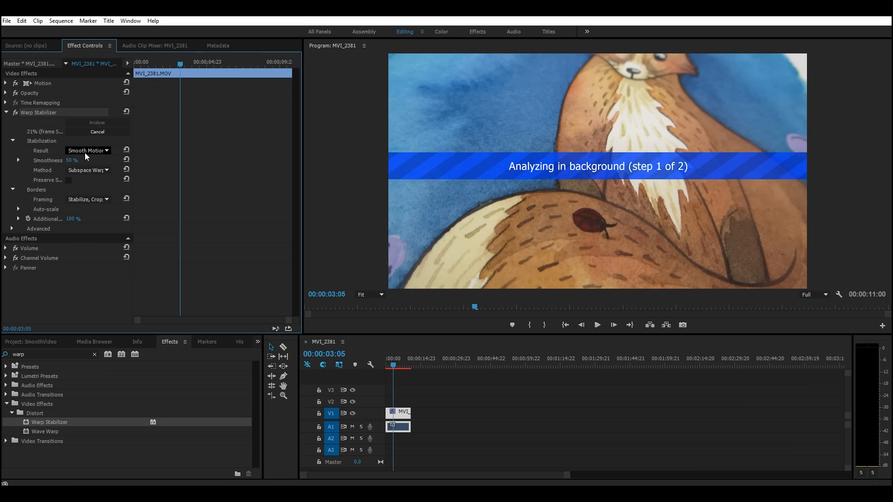
mouse_move(68, 164)
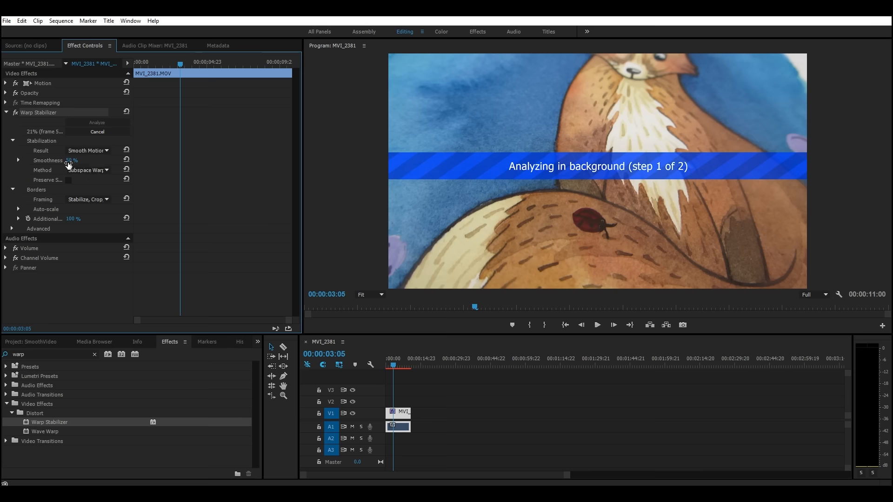
click(86, 169)
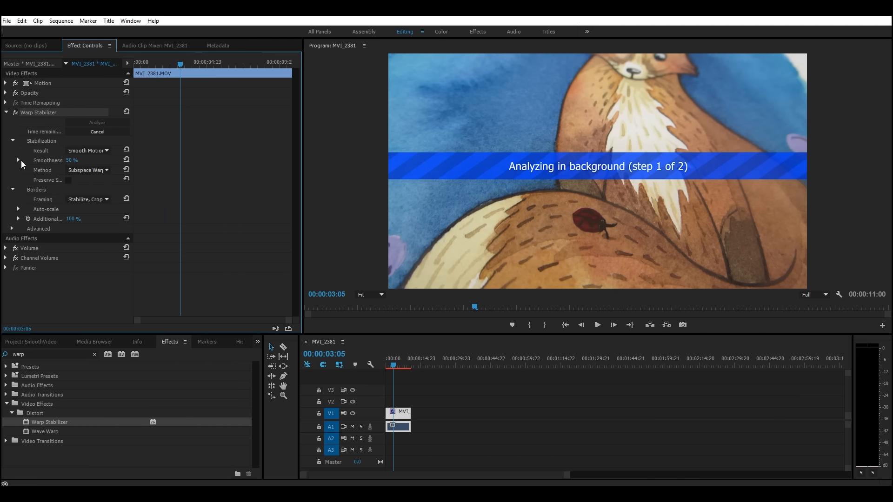
click(17, 160)
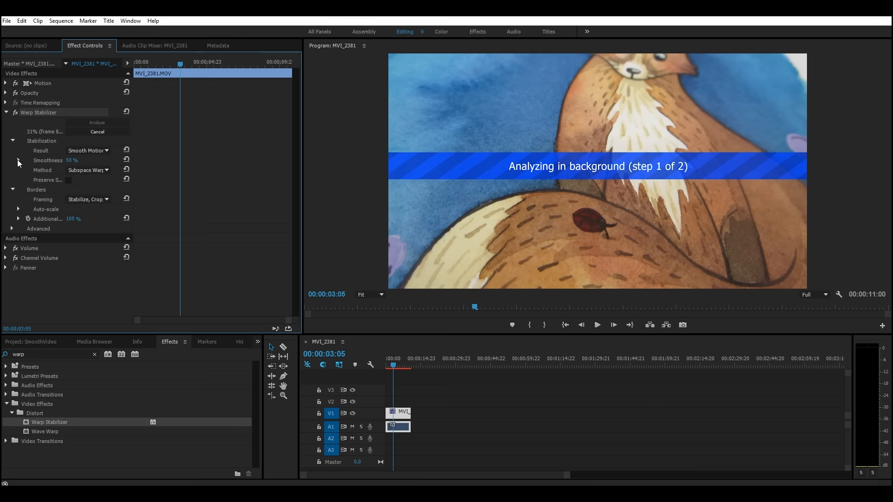
mouse_move(64, 185)
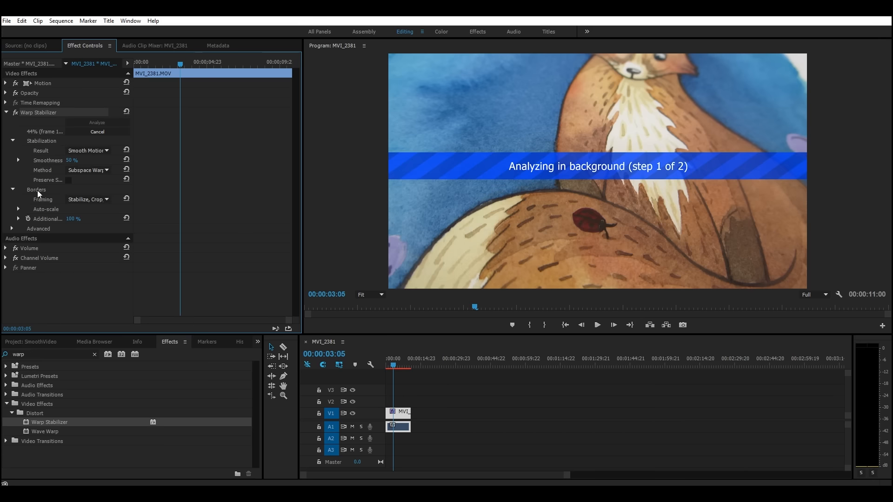
click(88, 199)
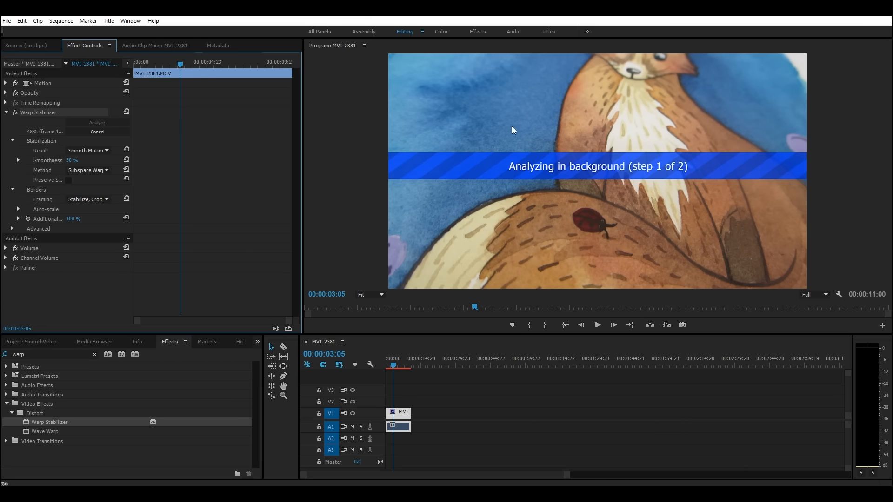
mouse_move(684, 78)
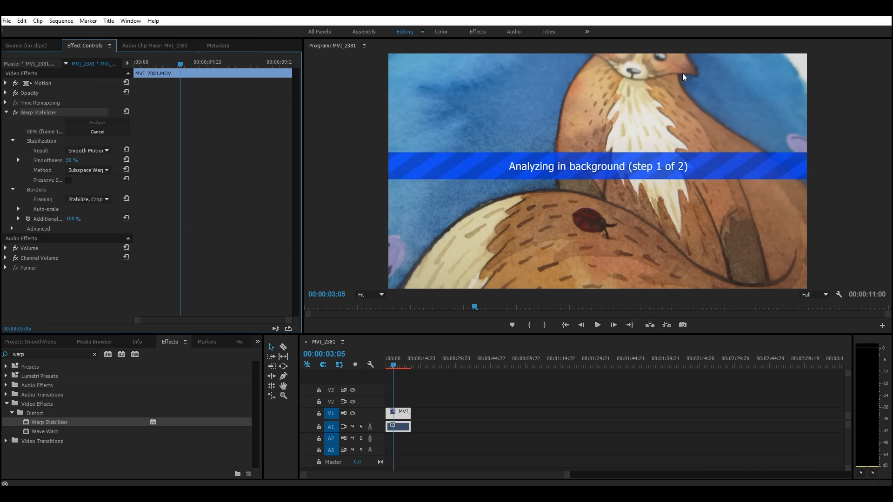
mouse_move(395, 156)
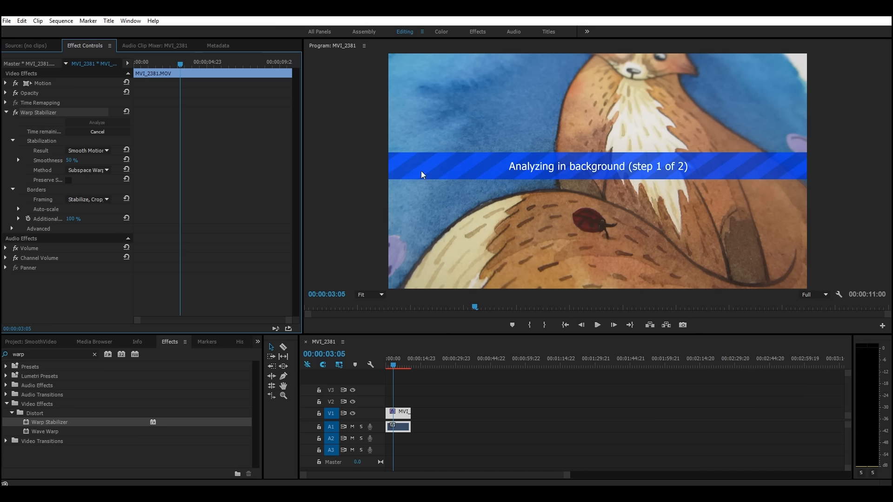
mouse_move(390, 52)
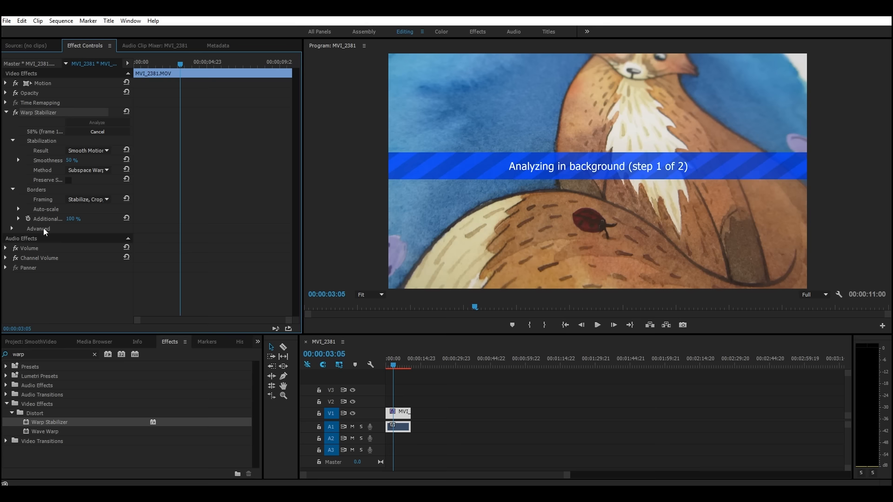
click(87, 199)
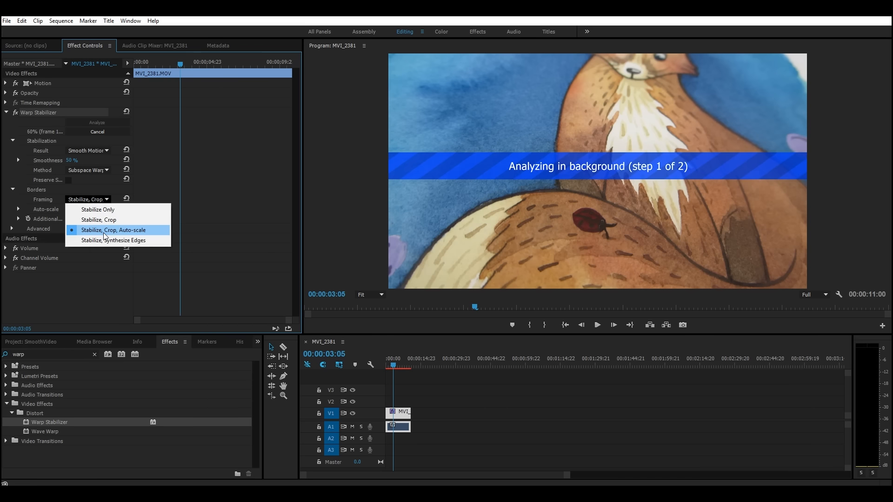
mouse_move(112, 240)
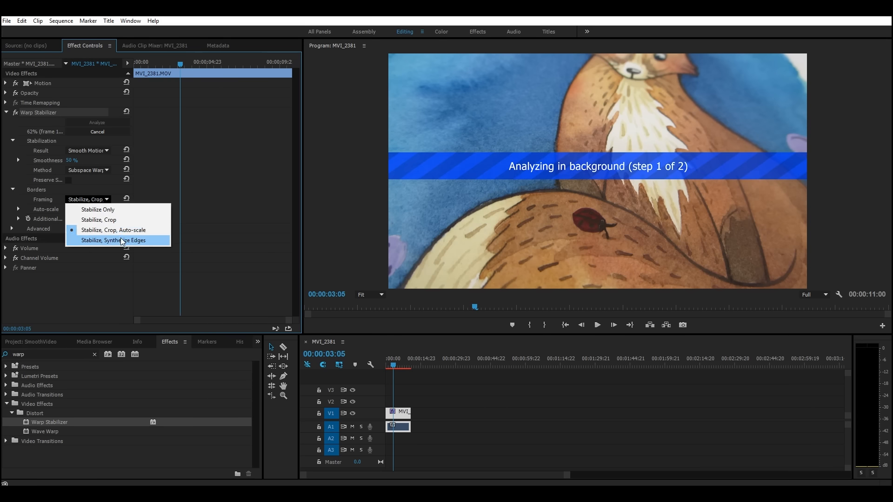
mouse_move(96, 209)
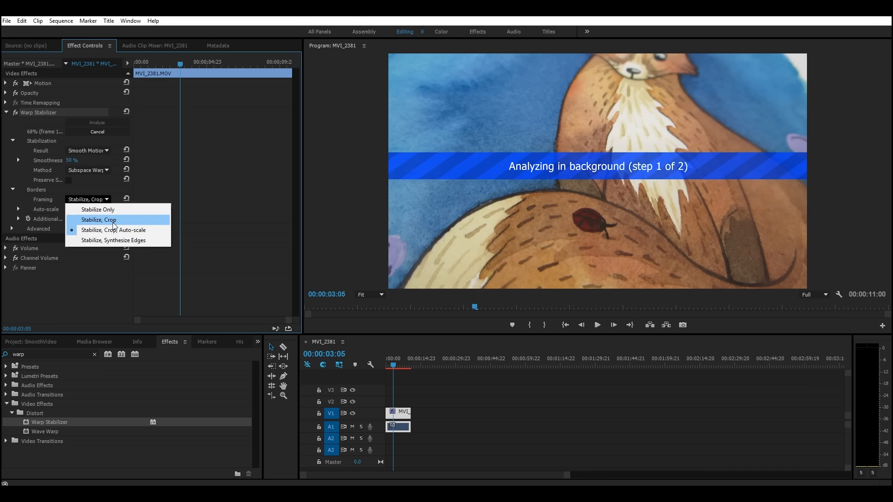
mouse_move(118, 240)
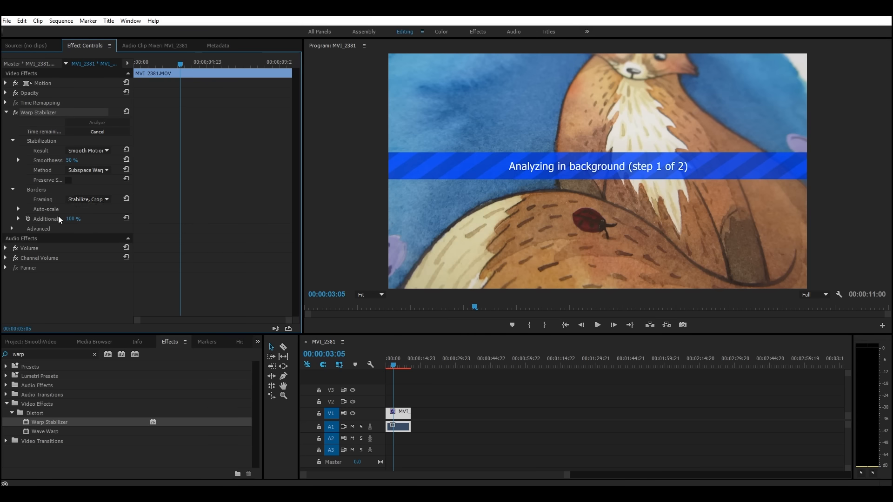
mouse_move(26, 211)
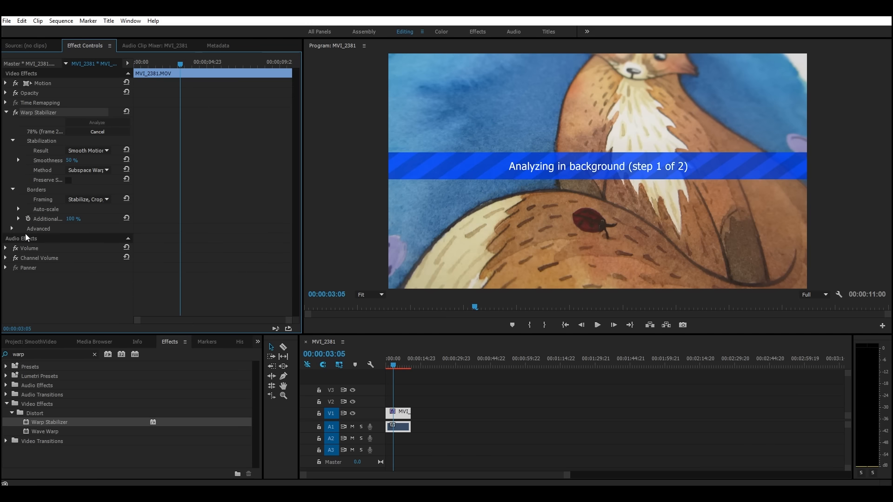
mouse_move(493, 240)
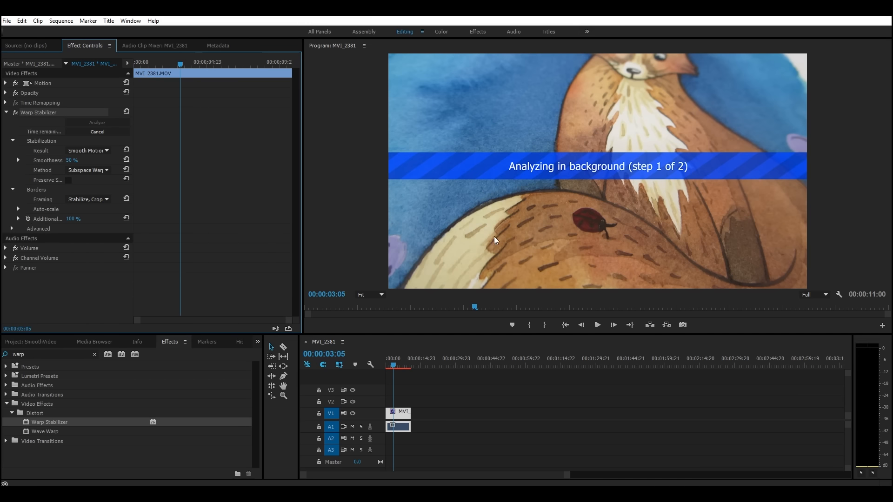
mouse_move(662, 232)
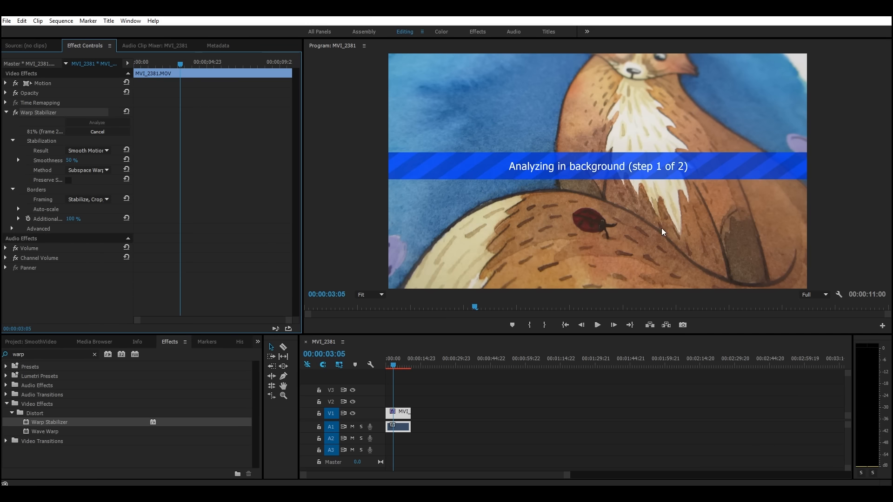
mouse_move(467, 190)
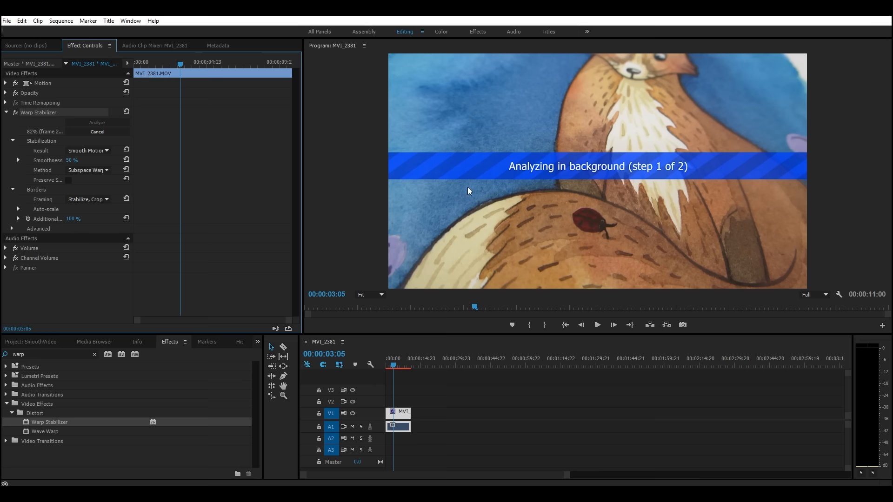
mouse_move(146, 480)
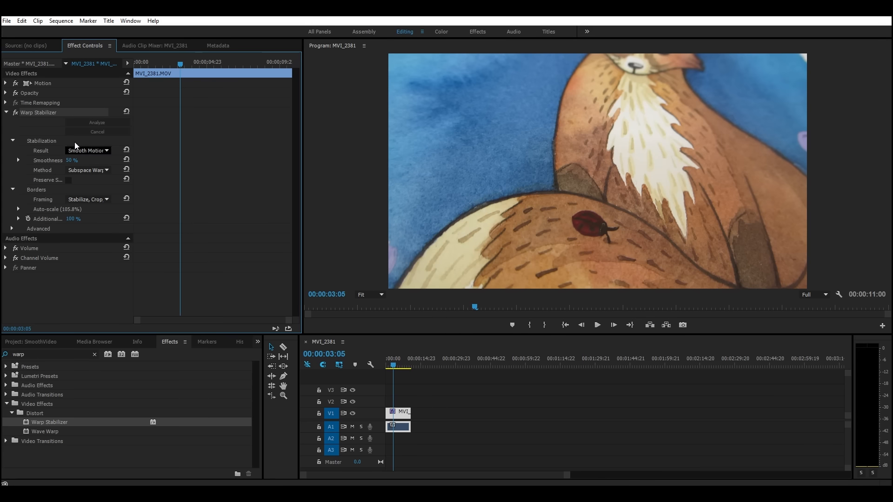
mouse_move(248, 279)
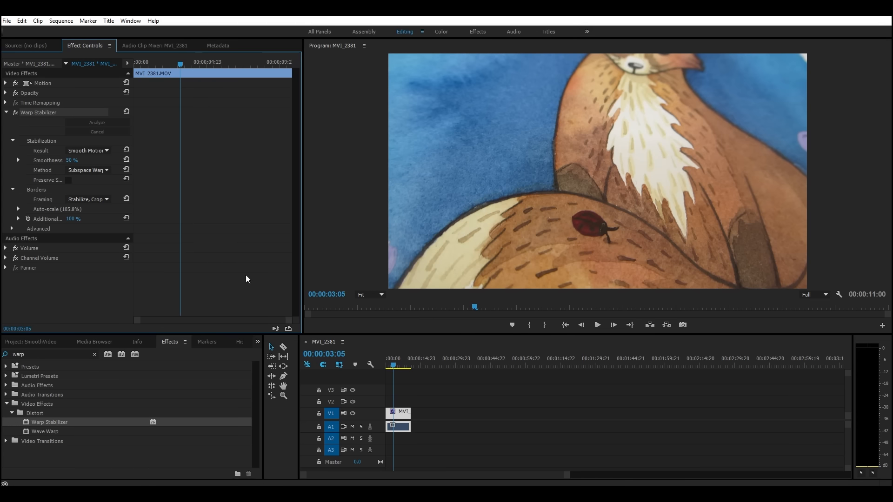
- Play the stabilized fox clip from the start twice to check the pan, then stop
click(580, 324)
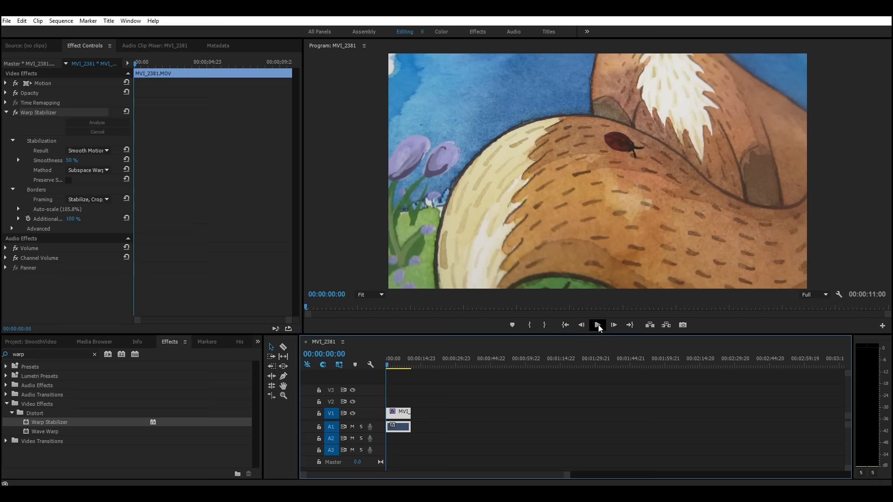
mouse_move(597, 324)
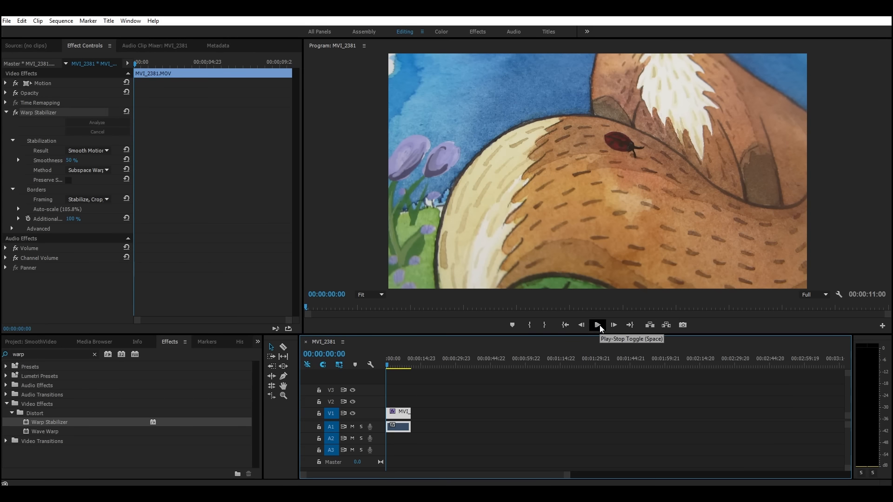
click(597, 324)
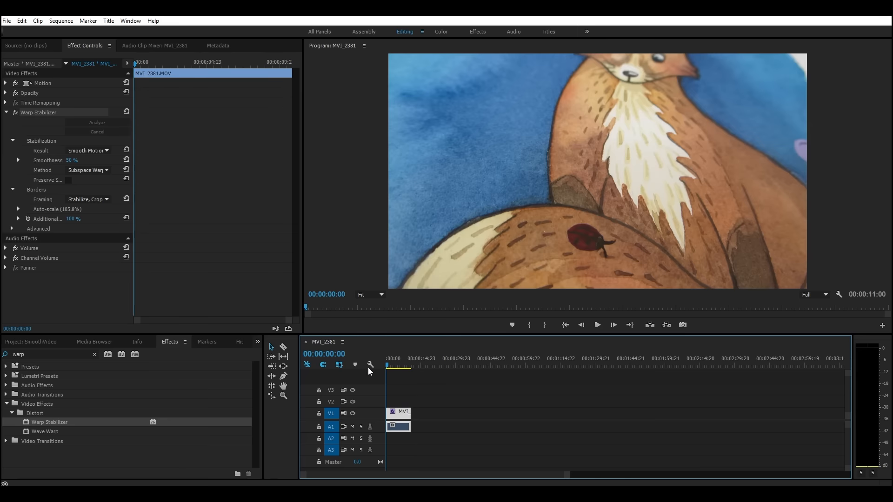
mouse_move(597, 324)
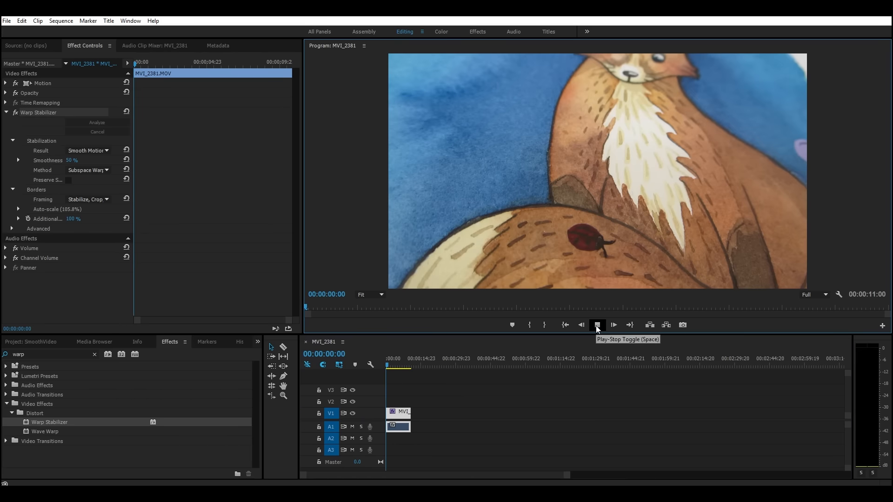
click(597, 325)
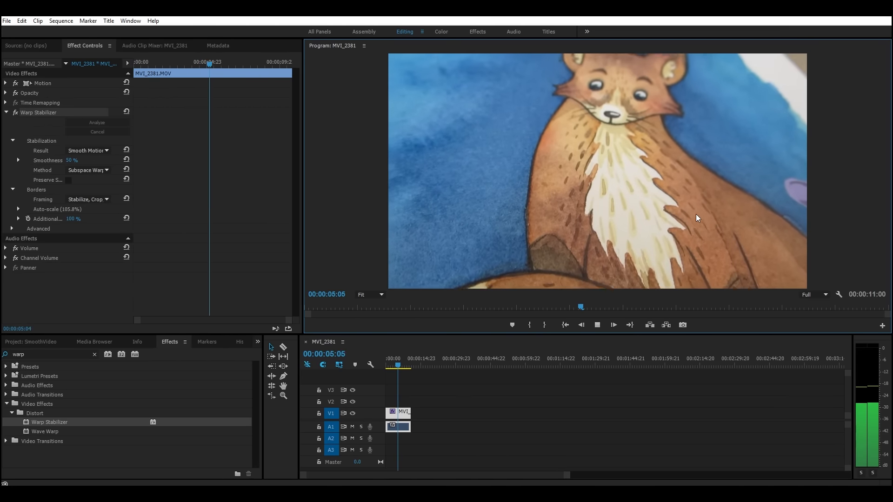
click(596, 325)
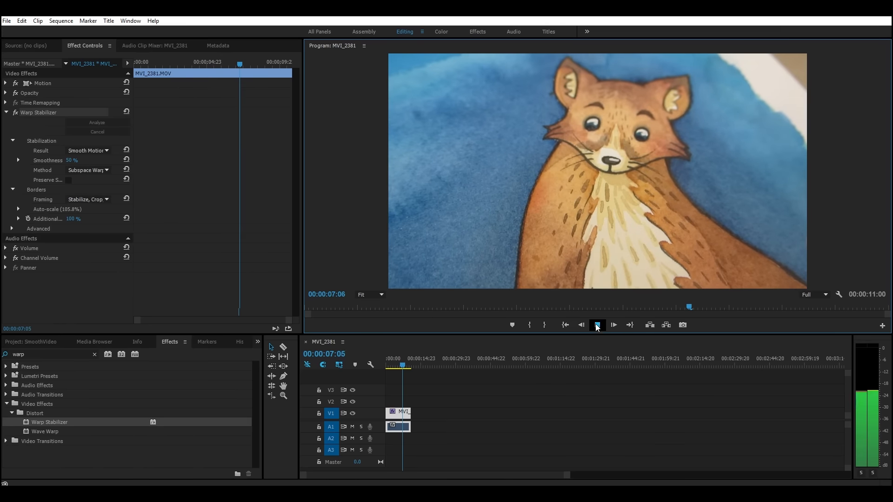